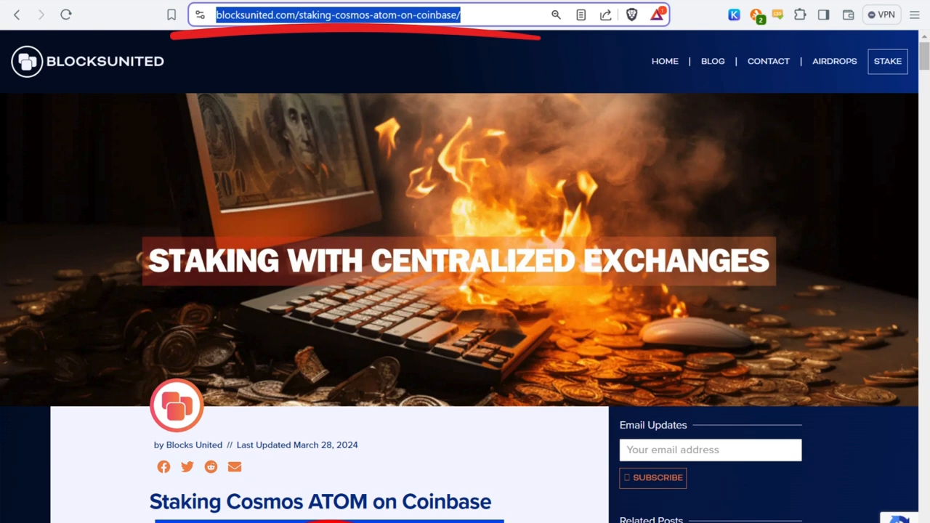
pyautogui.moveTo(712, 60)
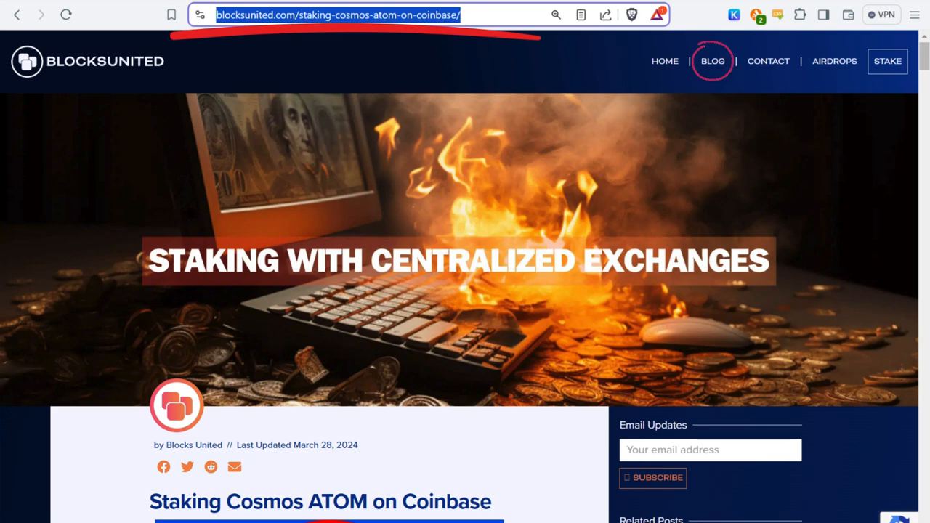
pyautogui.moveTo(712, 61)
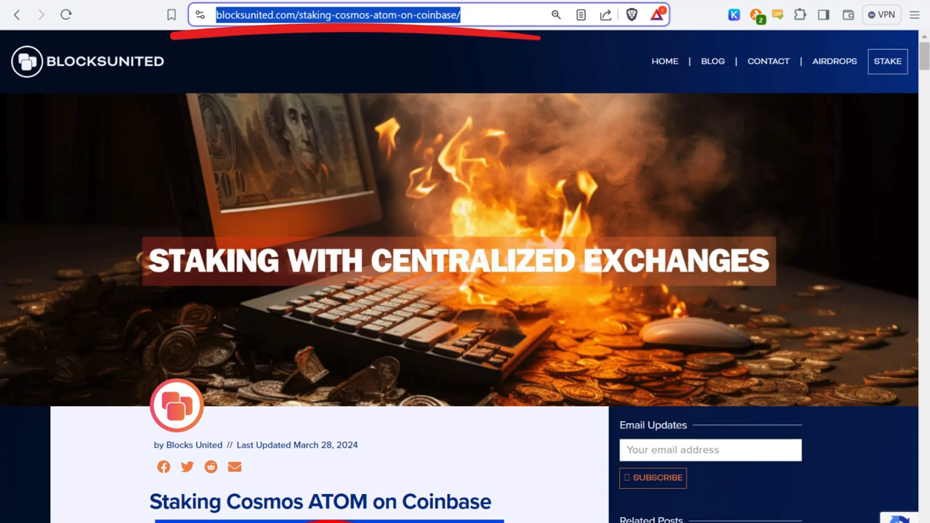
# Open the 'How To Self-Custody Your Crypto' post from the Blocks United blog
pyautogui.click(698, 61)
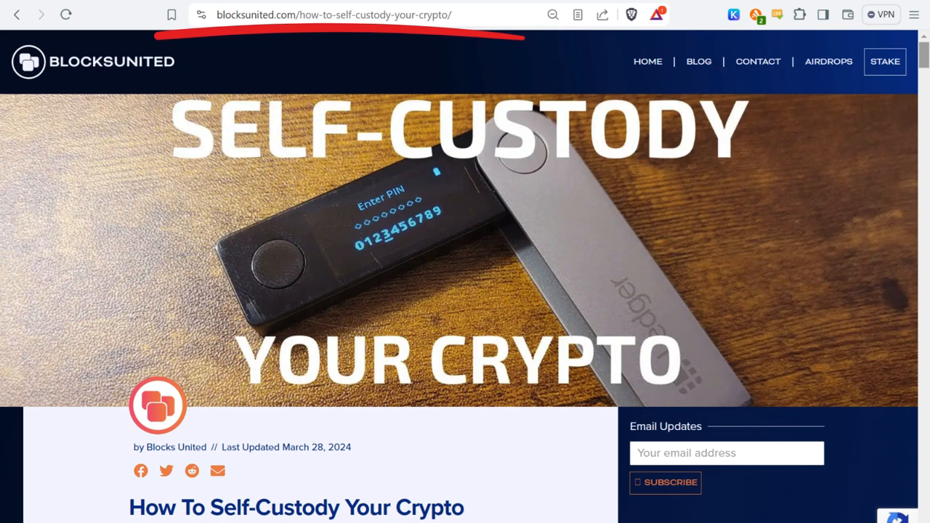
pyautogui.moveTo(698, 61)
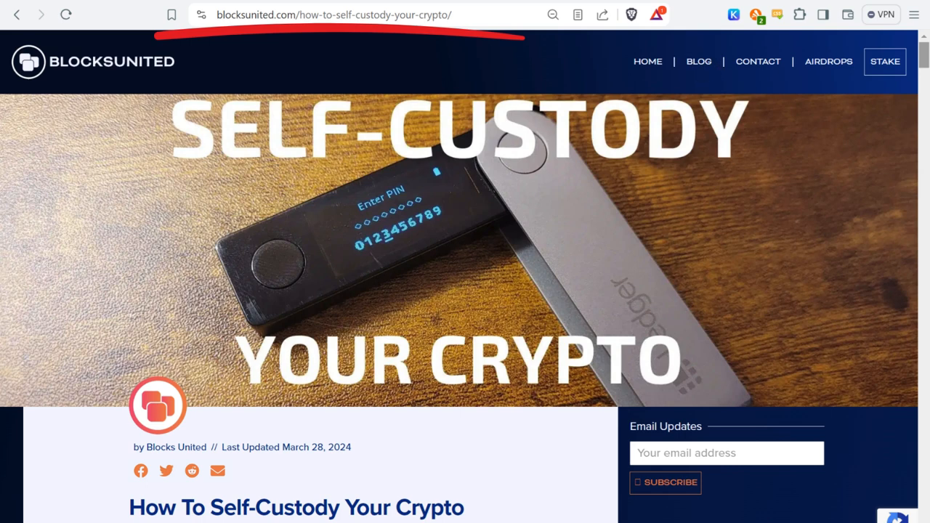
pyautogui.moveTo(698, 61)
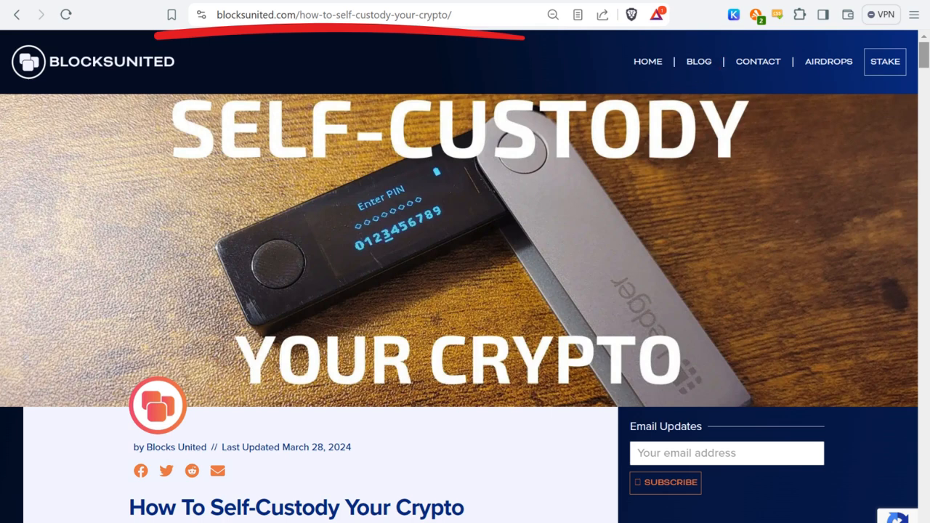
pyautogui.moveTo(698, 61)
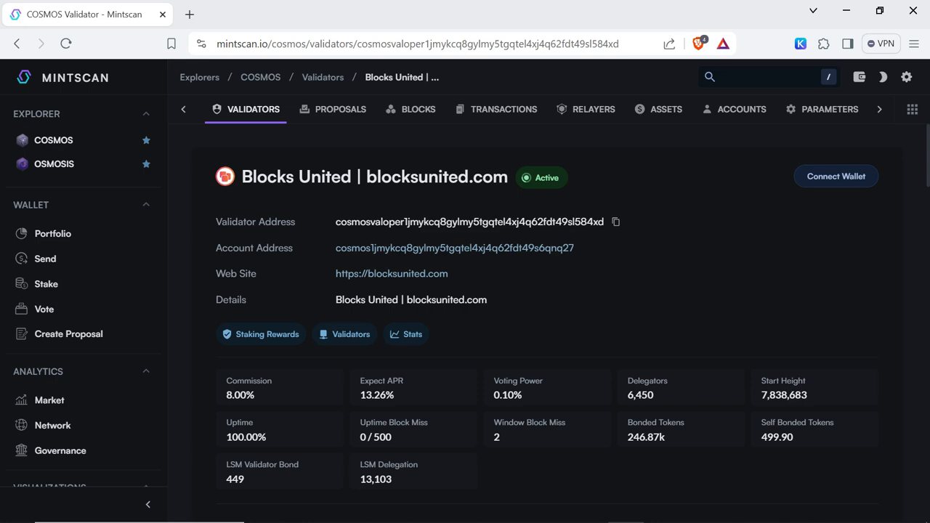
# Select Blocks United in Mintscan's Cosmos validators and bring up the Keplr wallet popup
pyautogui.click(390, 273)
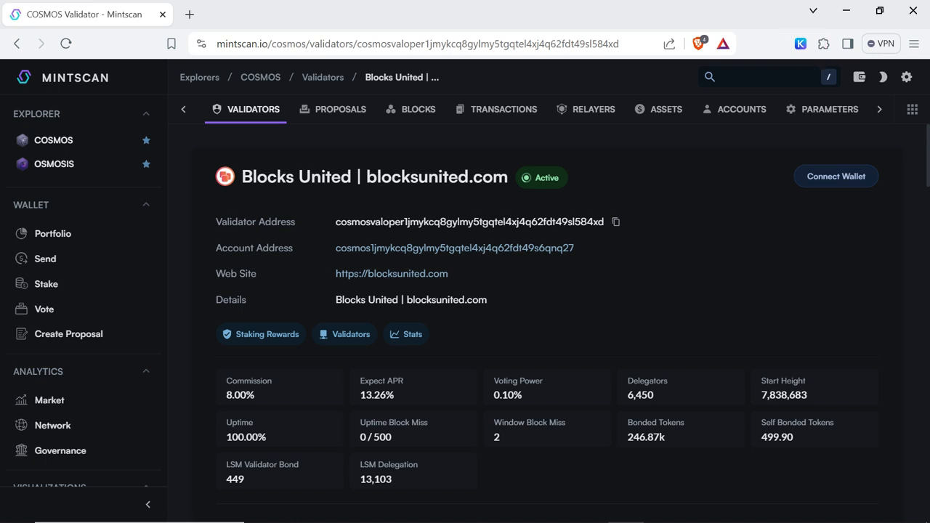
pyautogui.click(799, 43)
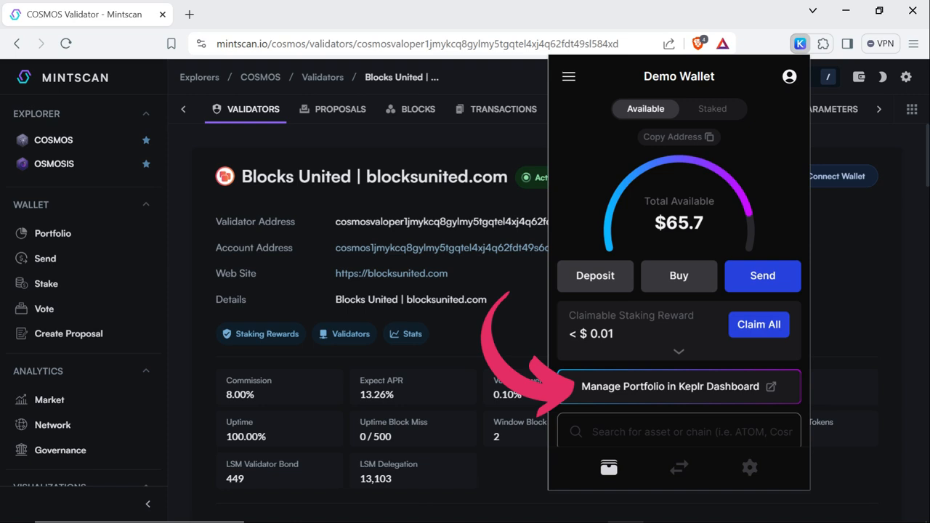
# Go to Keplr Dashboard and view the Cosmos Hub chain page with 5 ATOM available
pyautogui.click(670, 385)
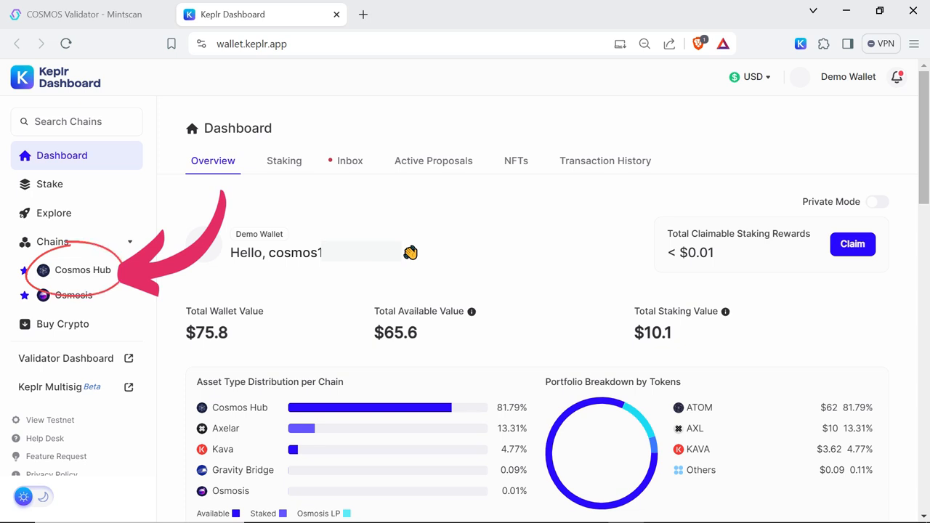
pyautogui.click(82, 269)
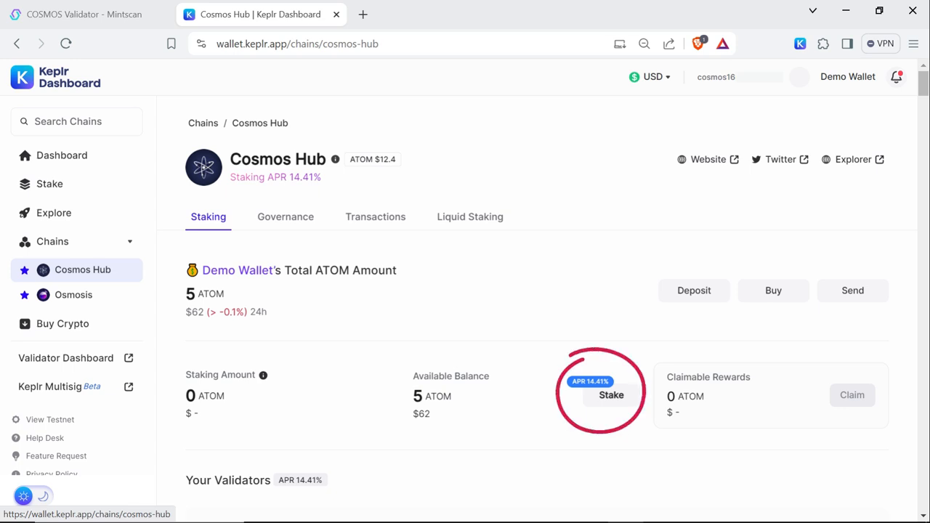
# Choose Stake beside the Cosmos Hub available ATOM balance
pyautogui.click(611, 394)
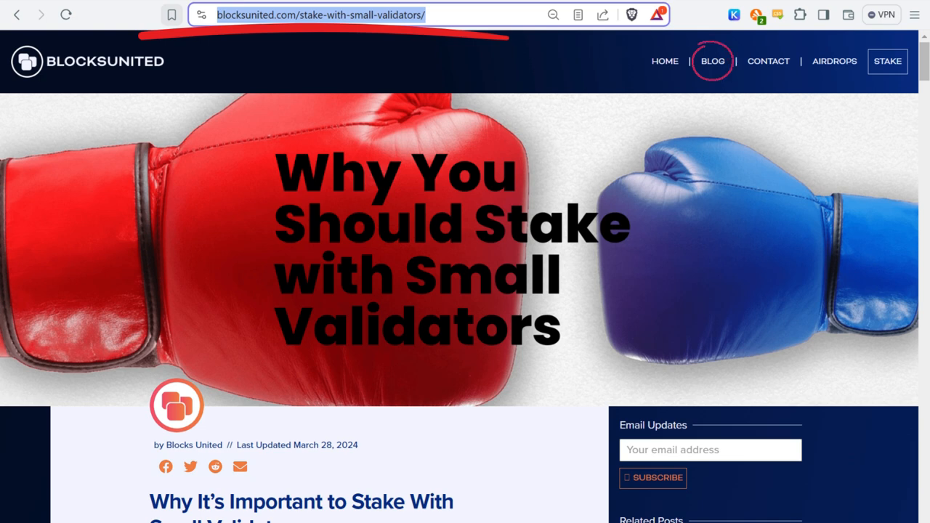
pyautogui.click(260, 14)
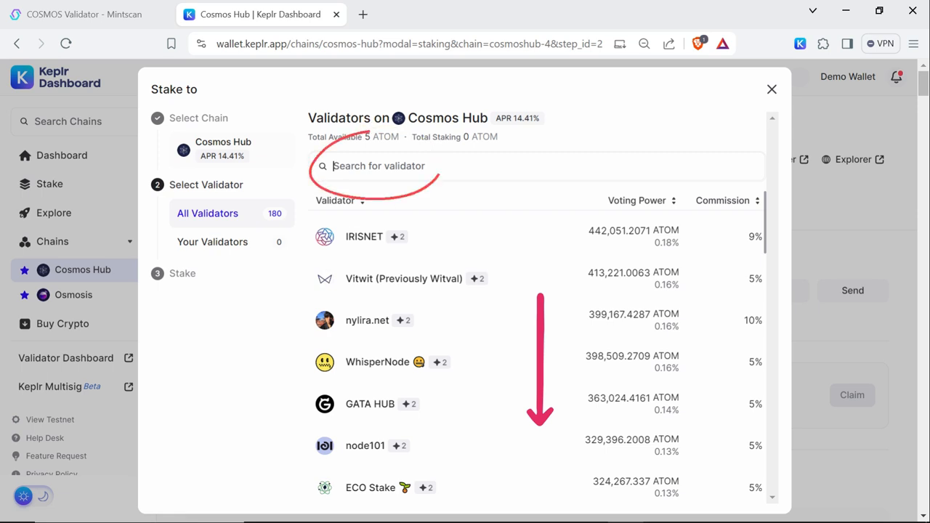
# Find the Blocks United validator via search and stake 4 ATOM with it
pyautogui.write('blocks united')
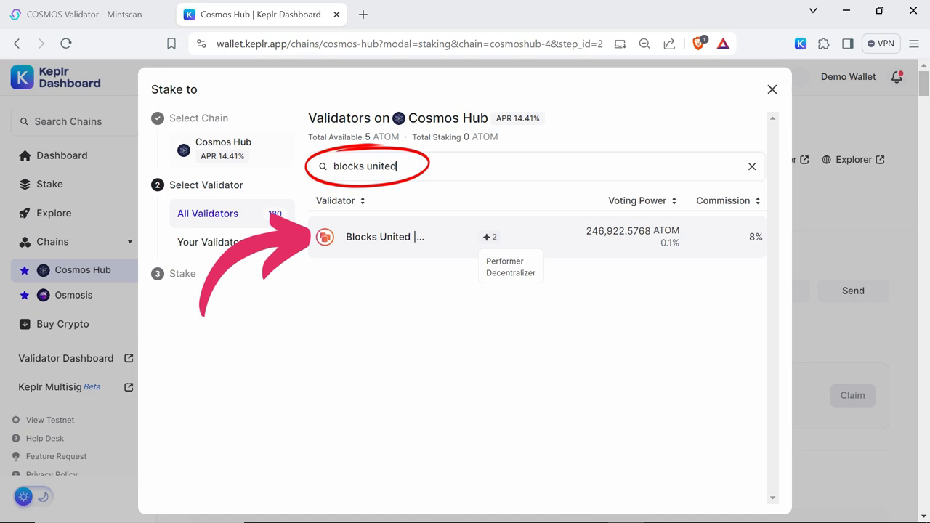
pyautogui.click(384, 236)
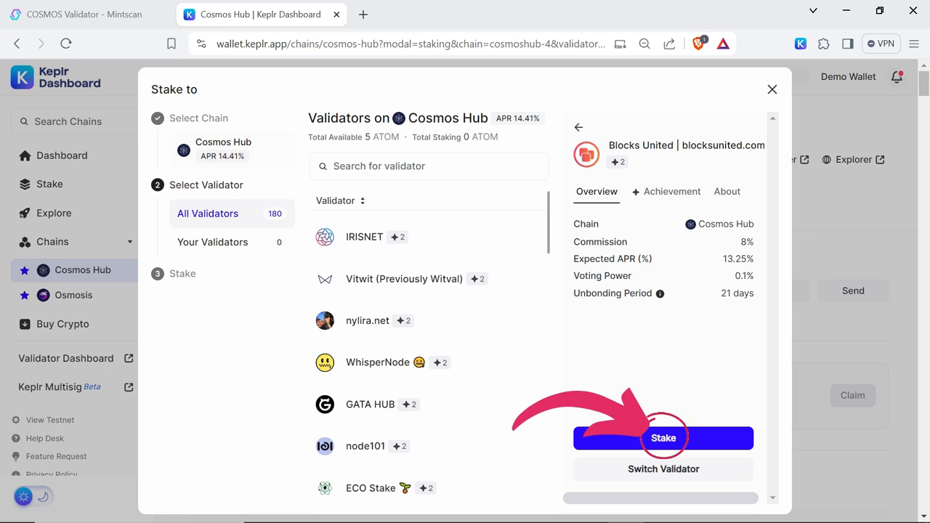
pyautogui.click(663, 437)
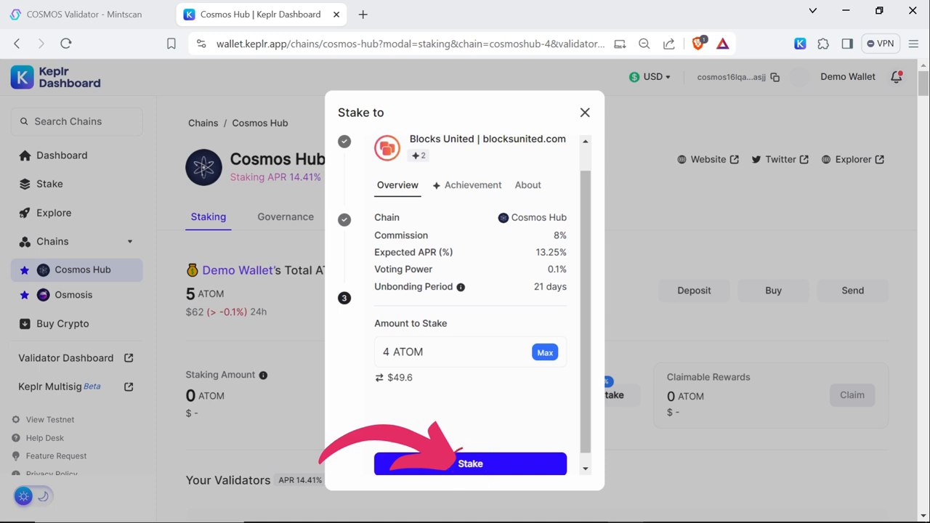
pyautogui.click(470, 464)
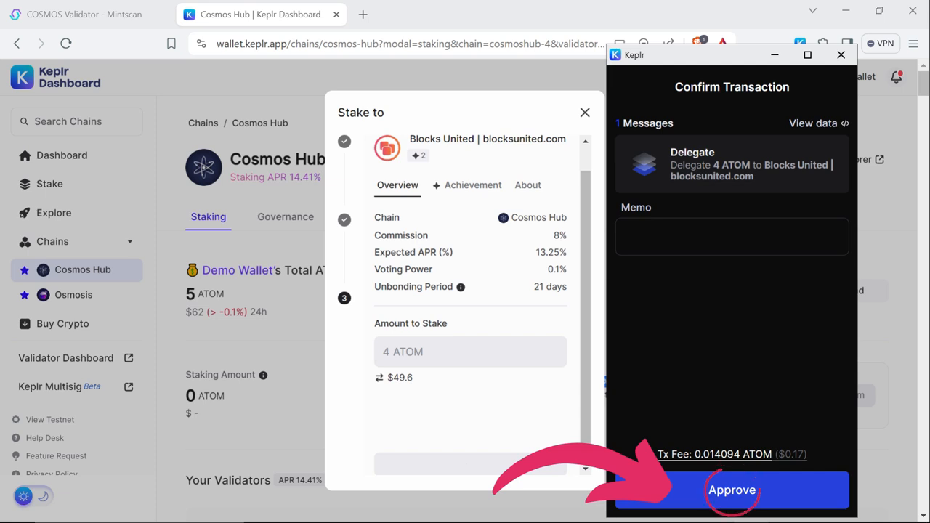
# Approve the 4 ATOM Blocks United delegation in the Keplr confirmation popup
pyautogui.click(731, 490)
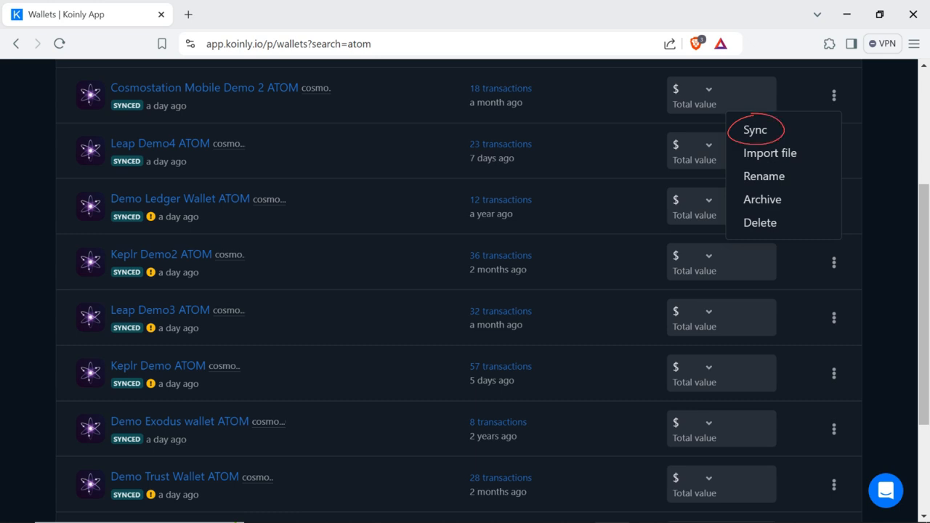
pyautogui.moveTo(756, 129)
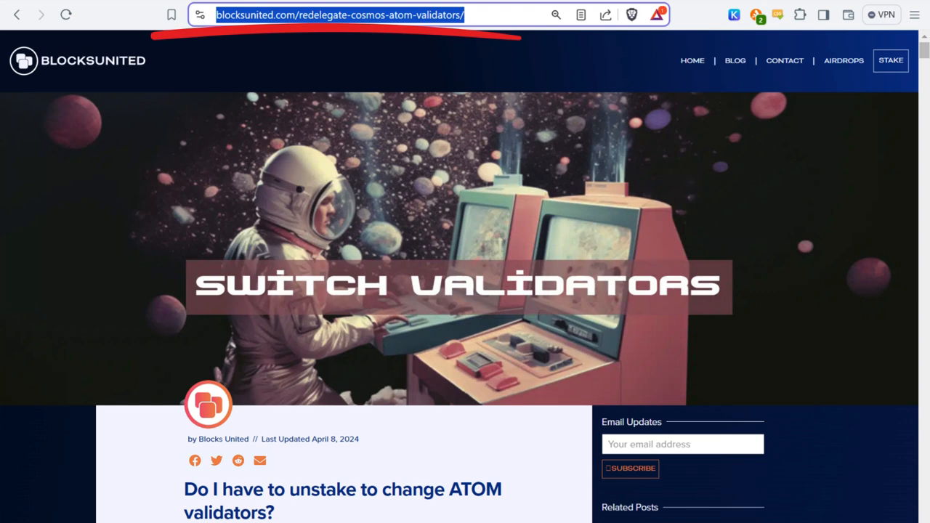
pyautogui.moveTo(734, 61)
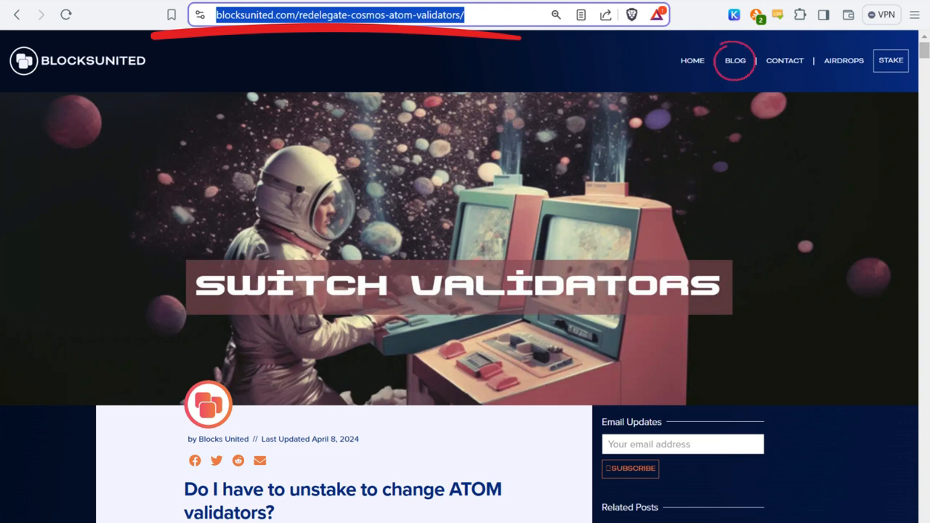